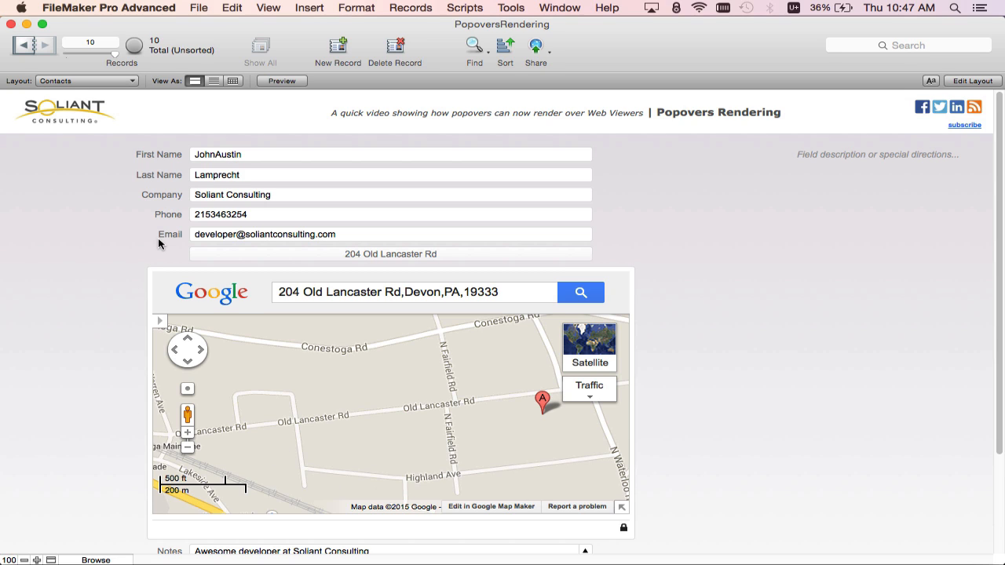
mouse_move(389, 262)
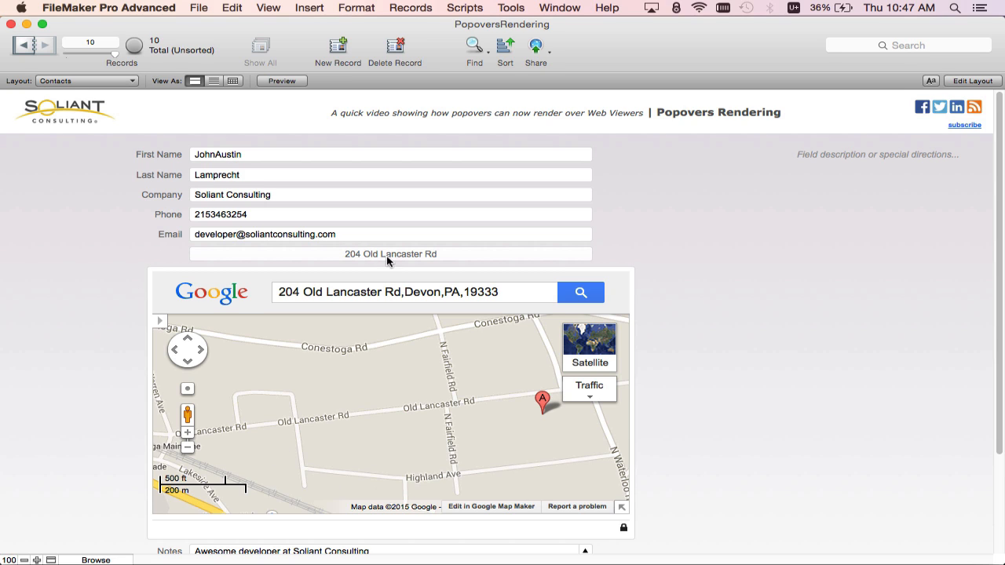
mouse_move(557, 258)
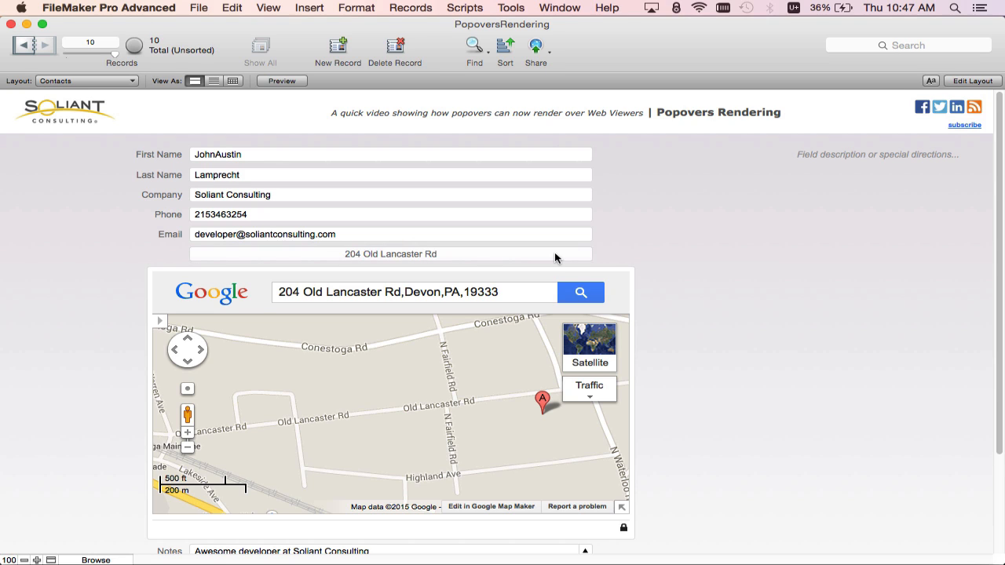
mouse_move(566, 276)
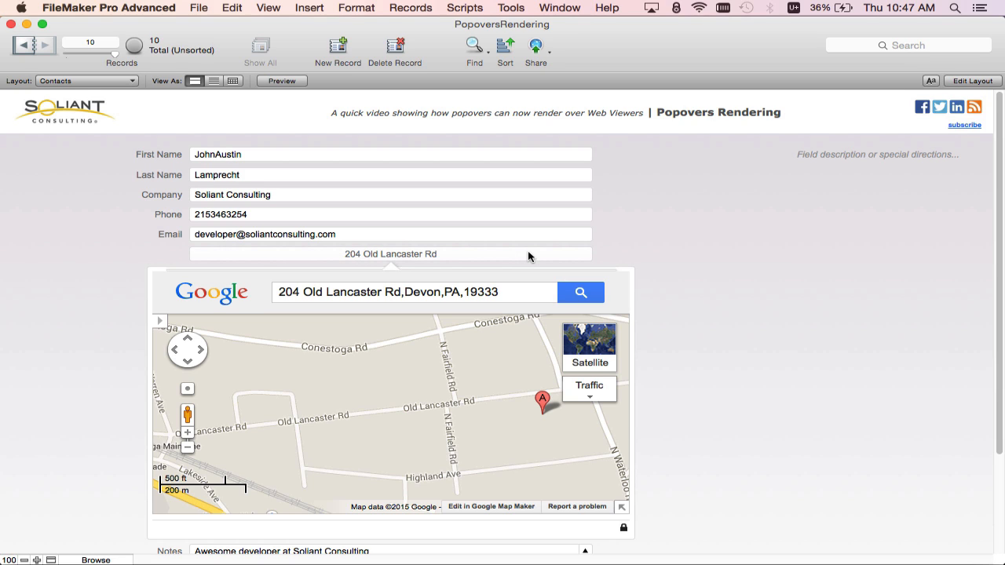
mouse_move(398, 272)
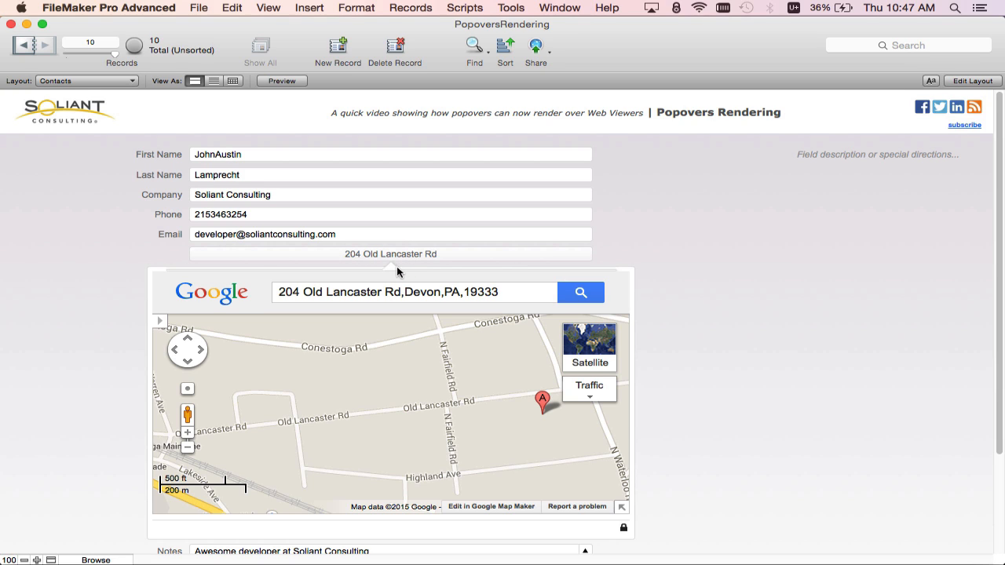
mouse_move(394, 274)
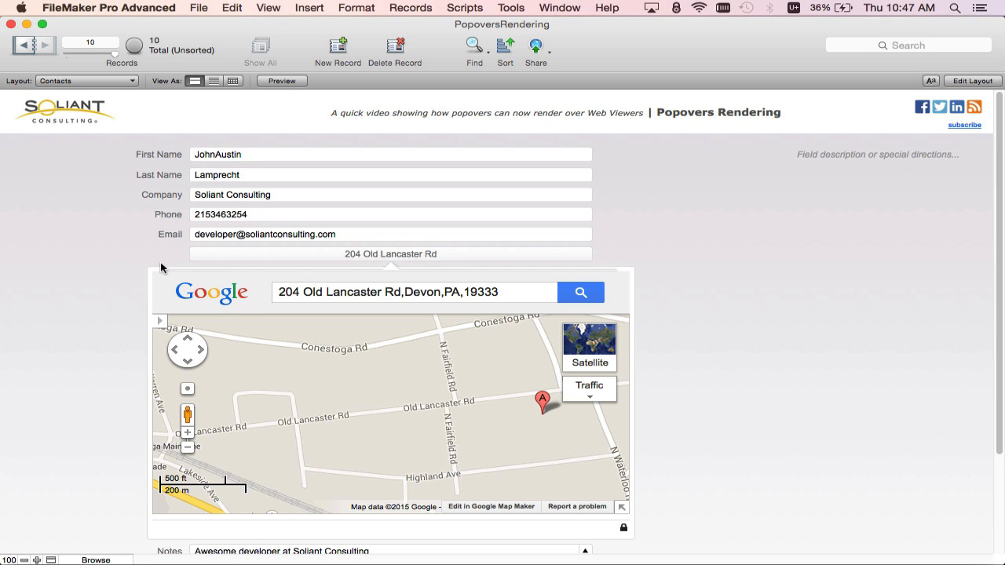
mouse_move(163, 279)
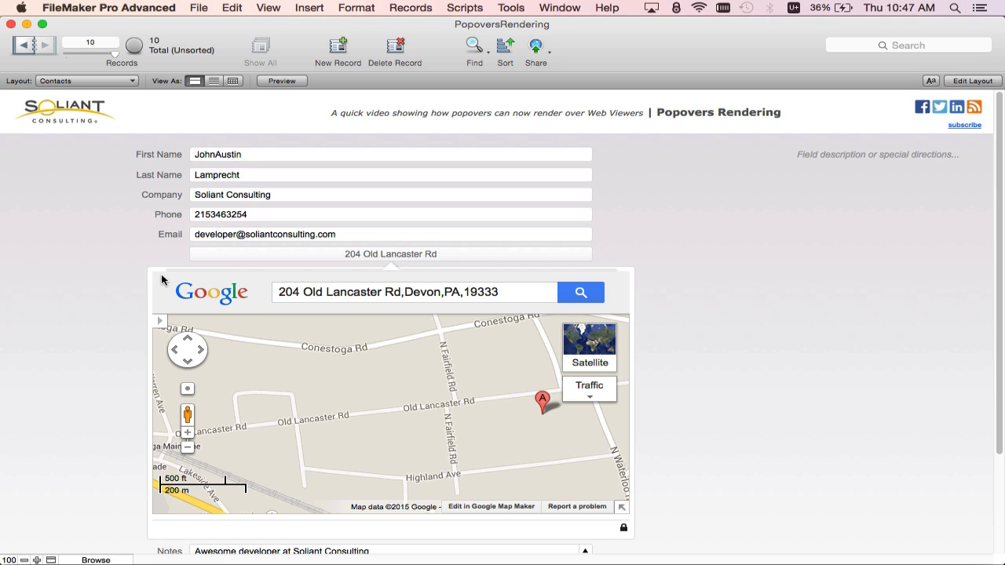
mouse_move(138, 304)
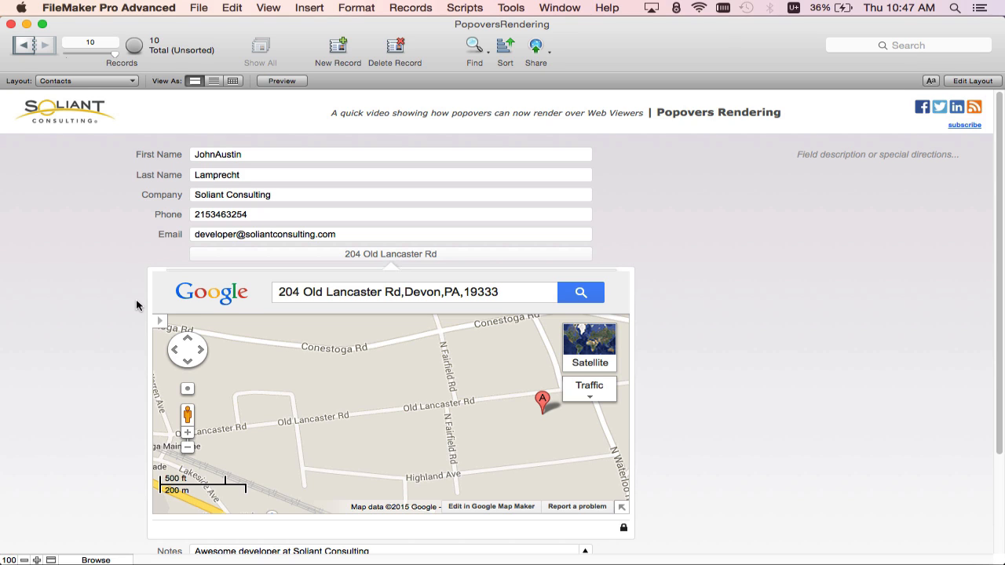
mouse_move(717, 257)
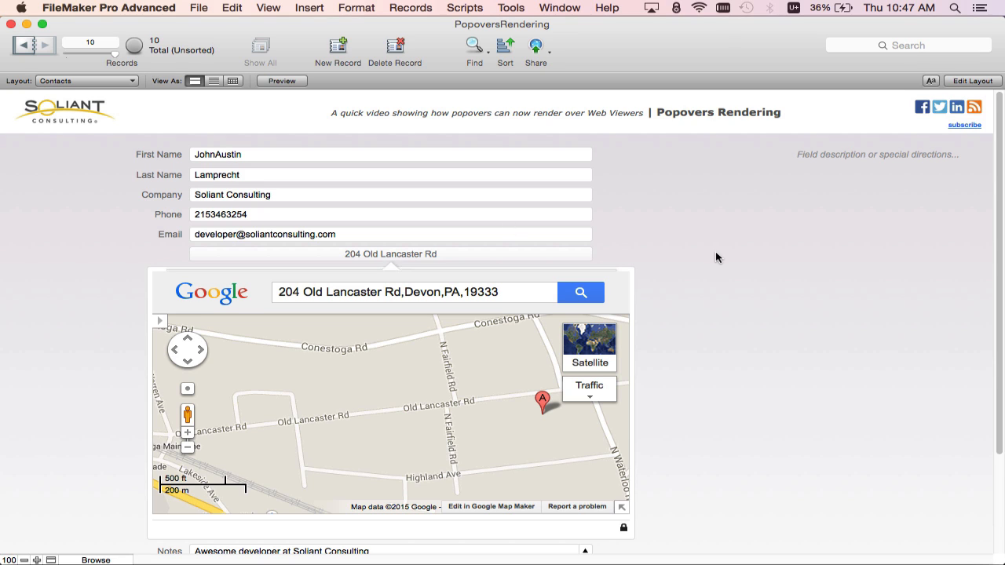
mouse_move(390, 264)
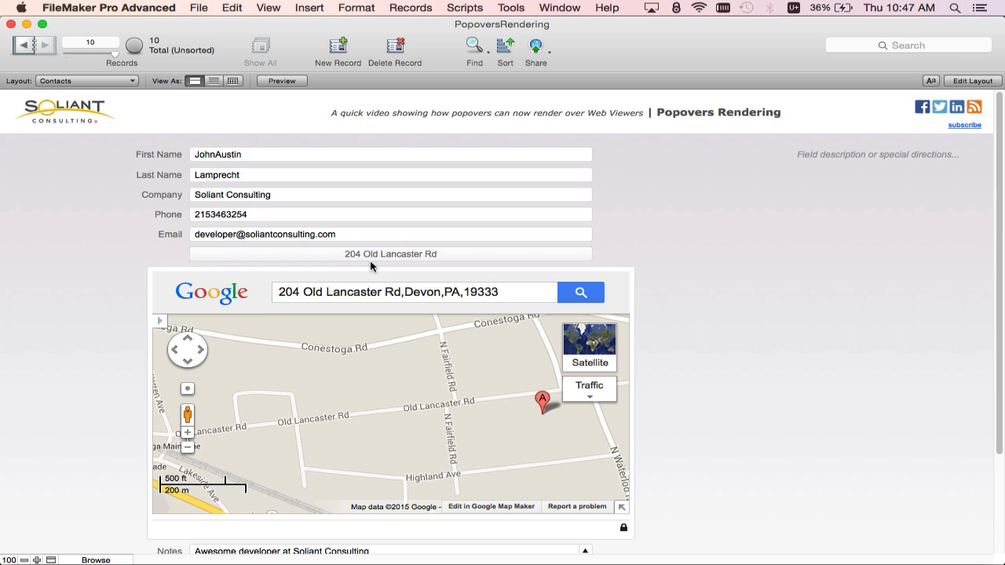
mouse_move(358, 142)
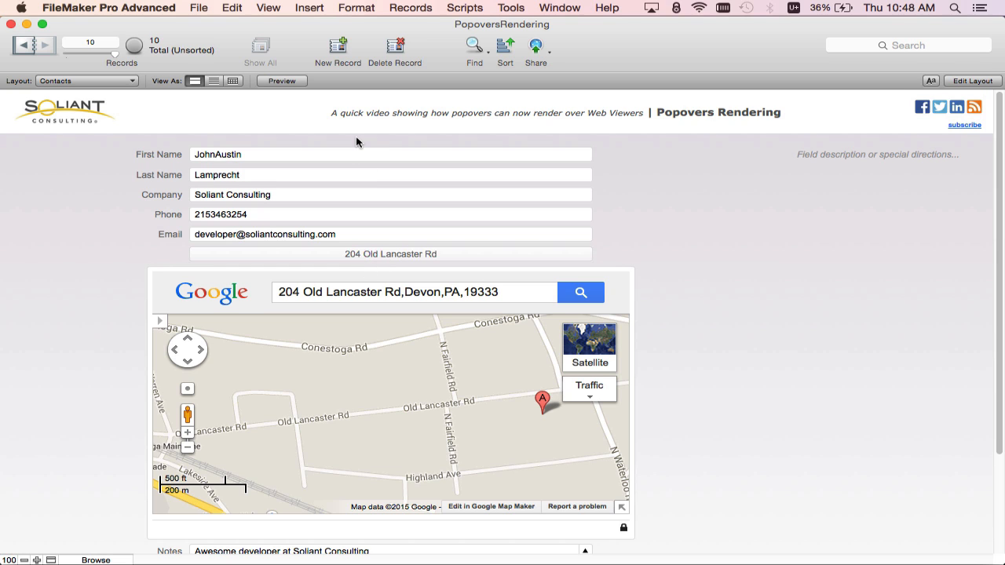
mouse_move(579, 255)
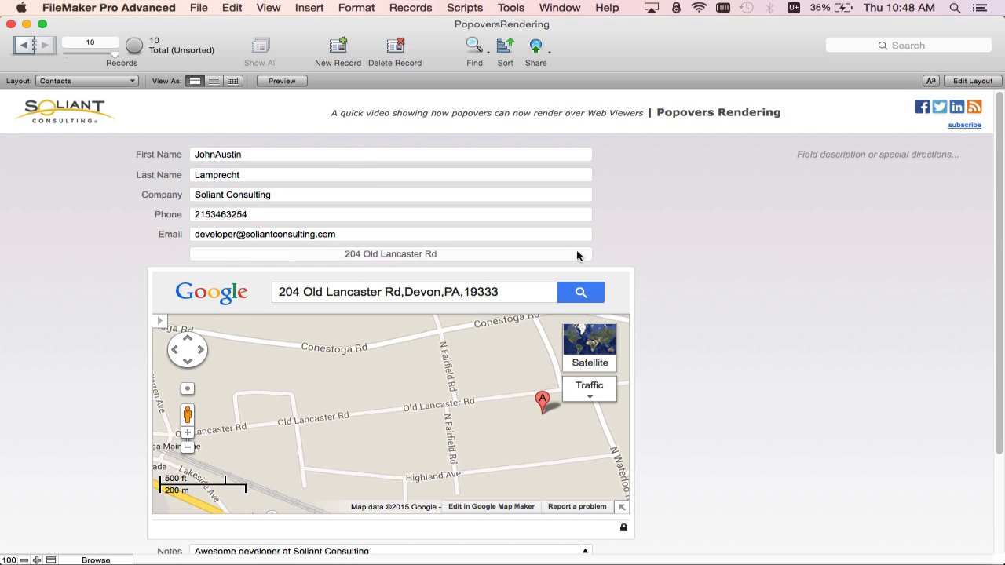
mouse_move(626, 237)
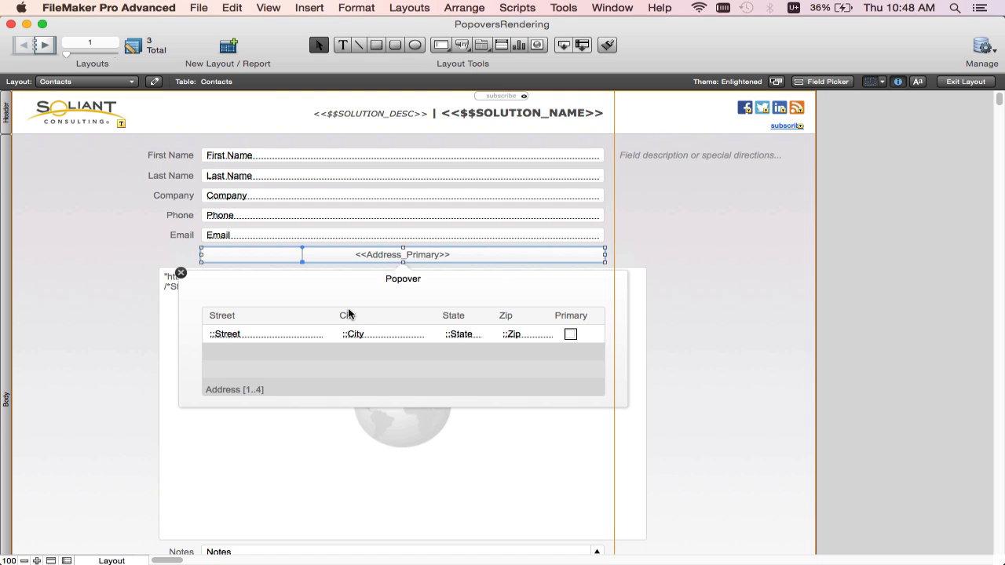
mouse_move(615, 309)
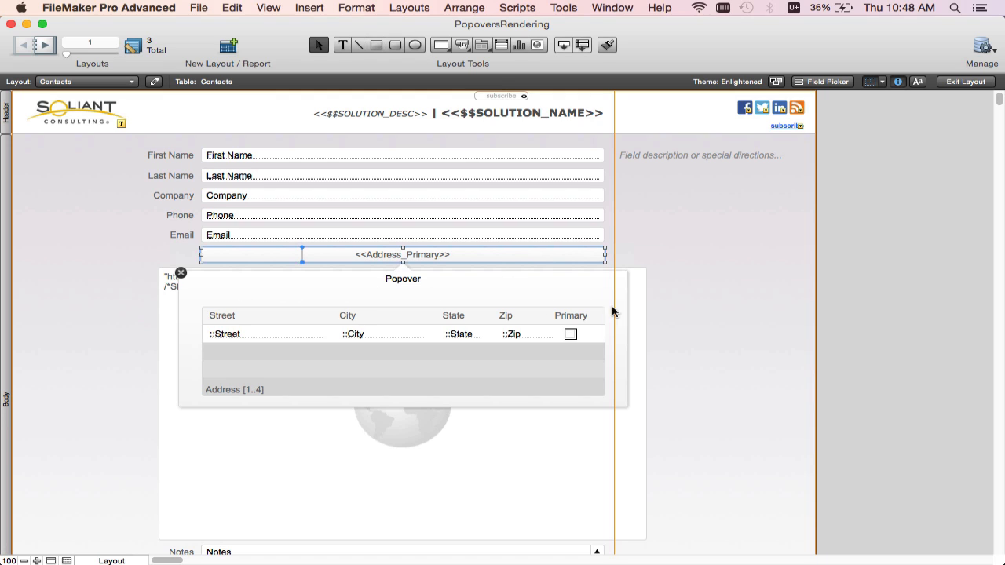
mouse_move(230, 395)
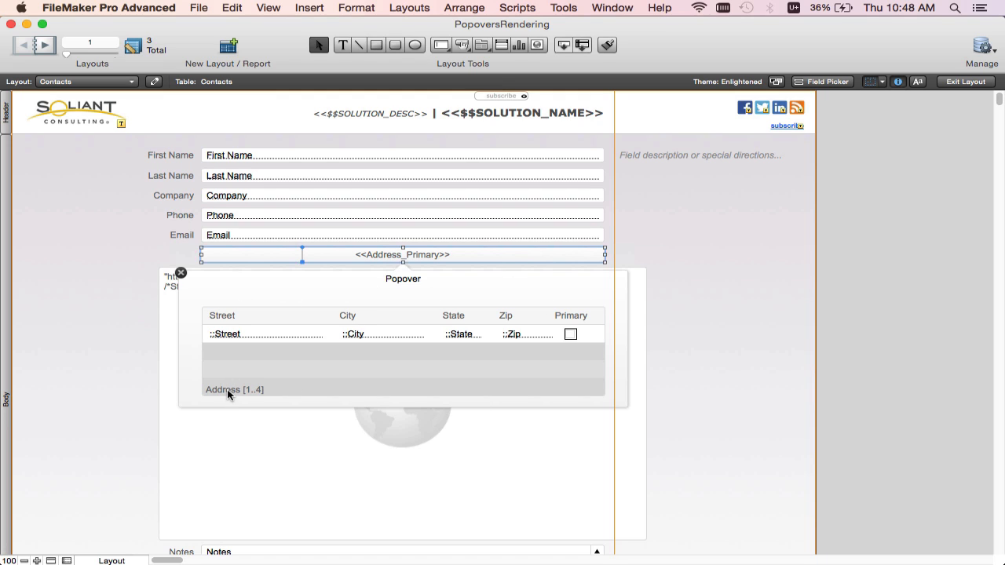
mouse_move(569, 338)
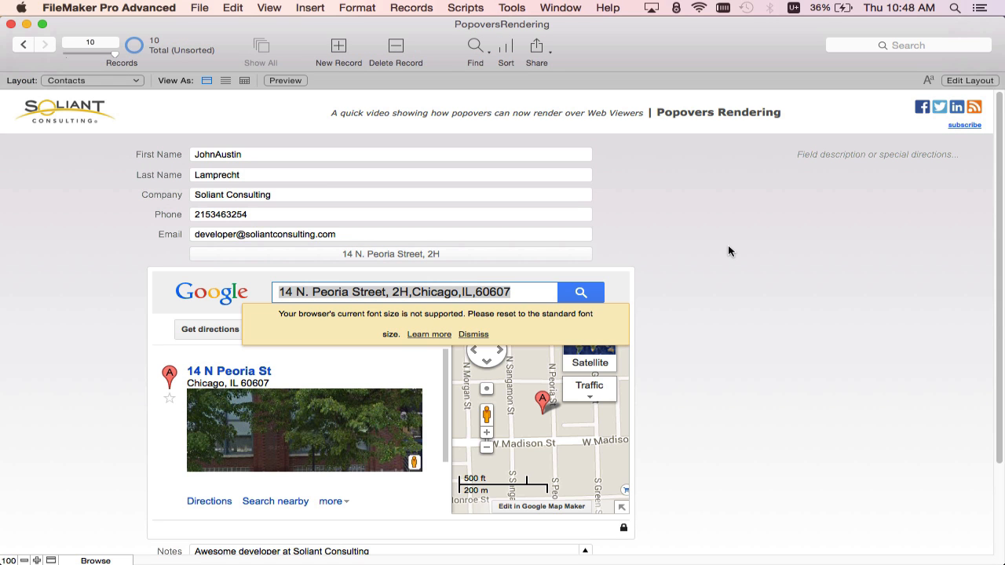
mouse_move(528, 314)
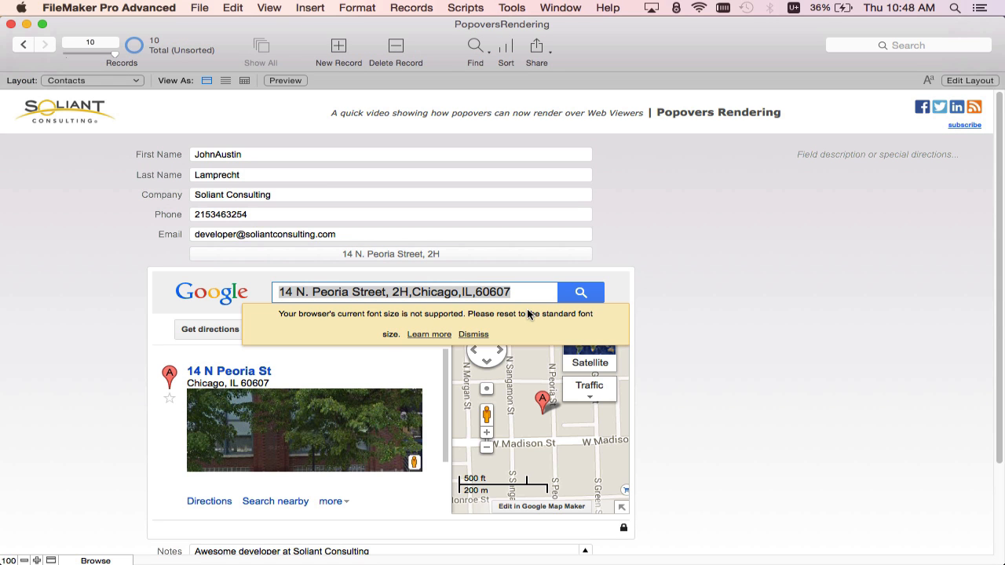
click(473, 334)
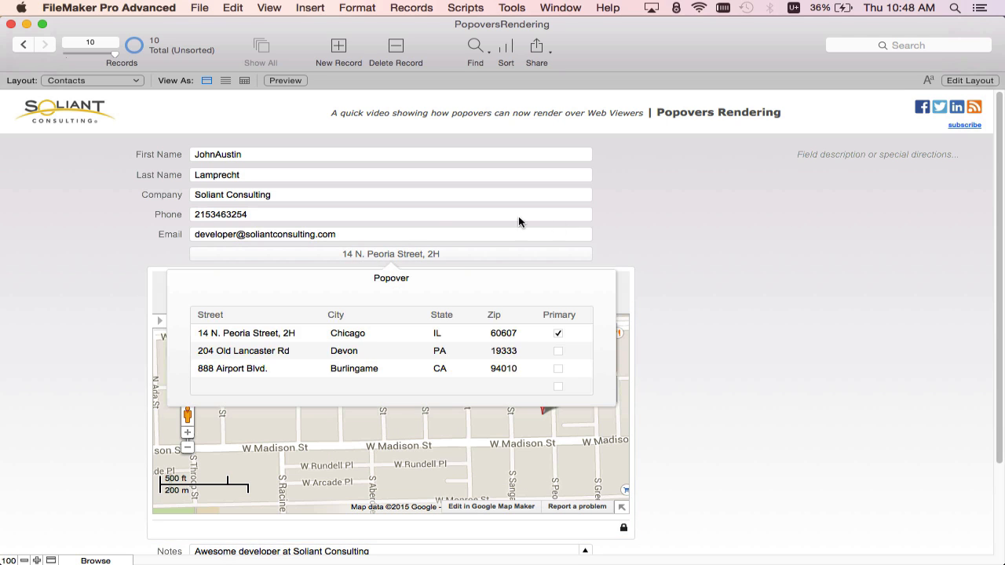
Show the address popover listing three addresses over the Google Maps web viewer.
click(235, 351)
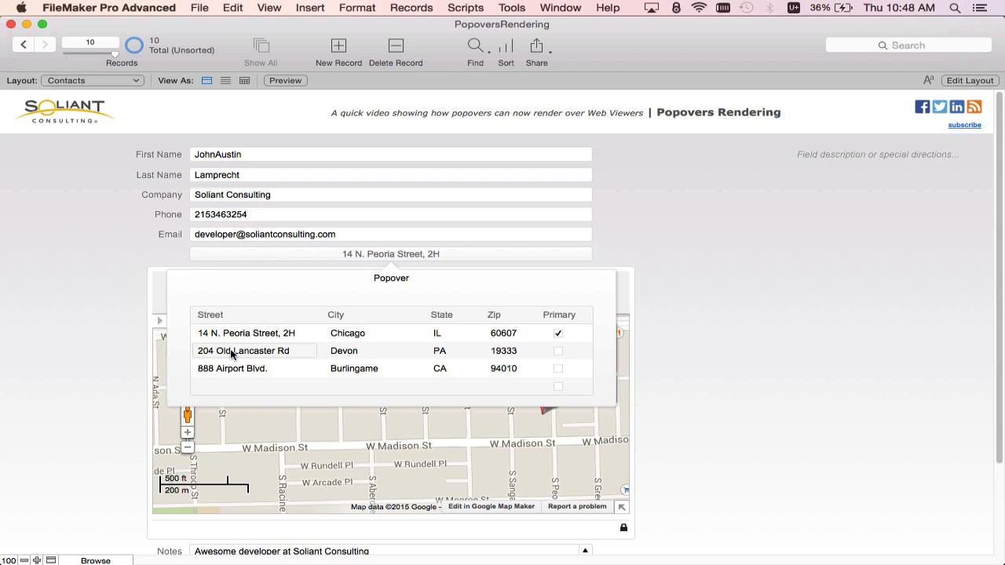